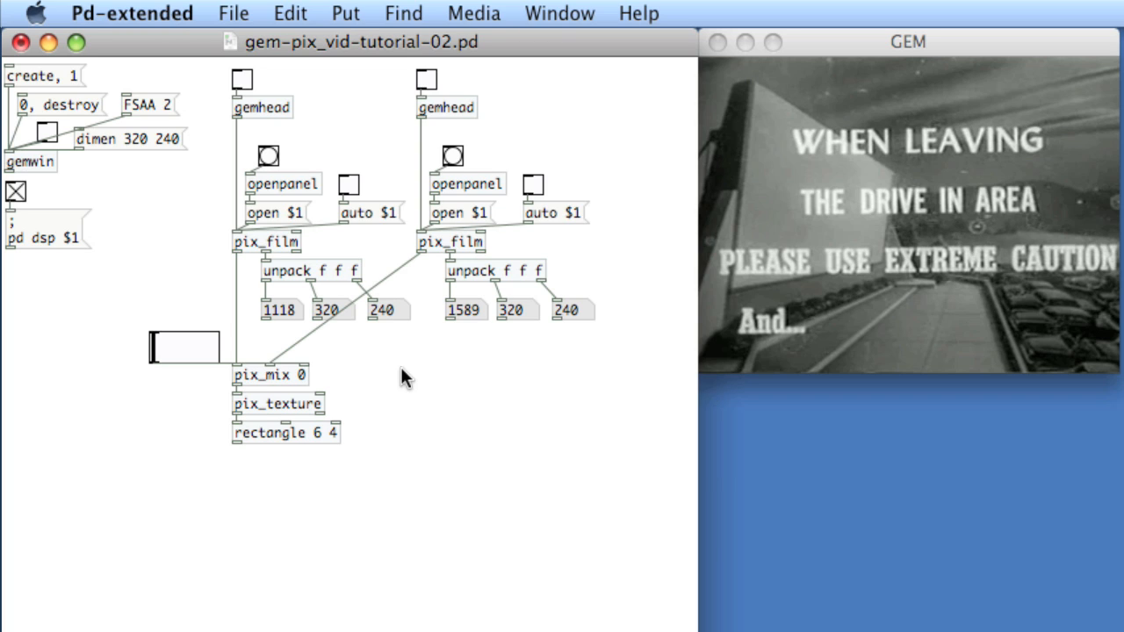
mouse_move(316, 413)
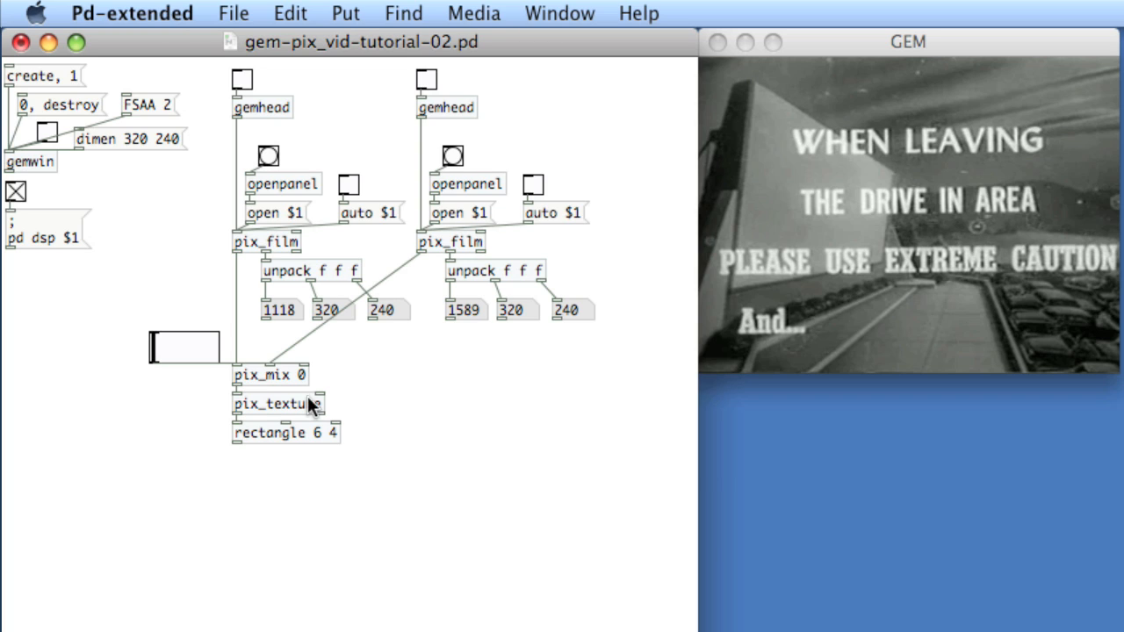
mouse_move(298, 423)
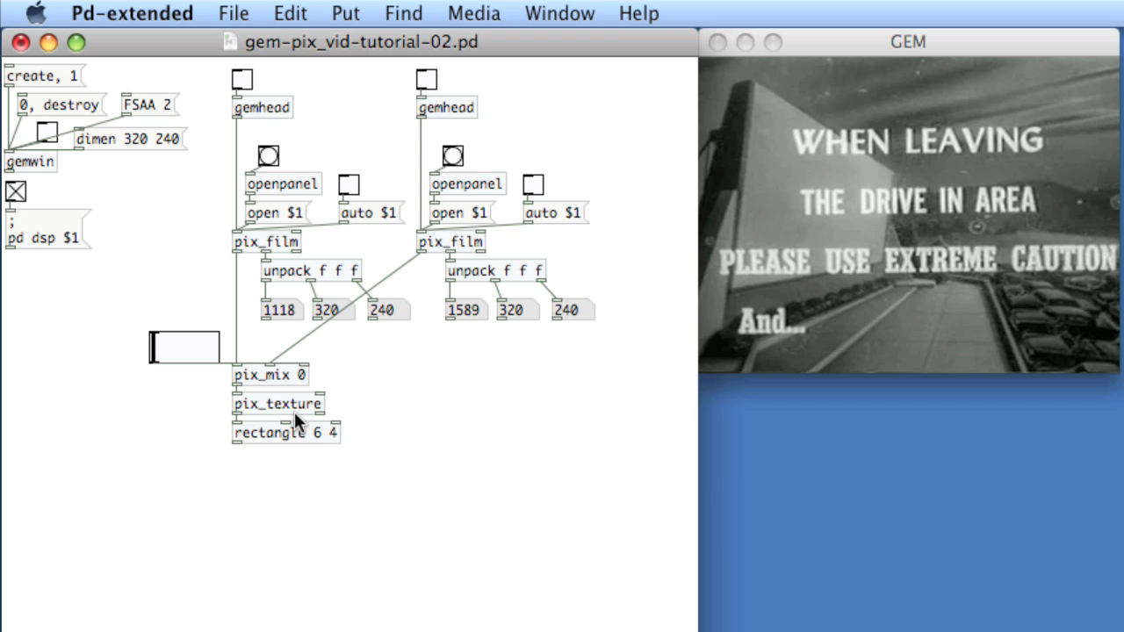
mouse_move(281, 426)
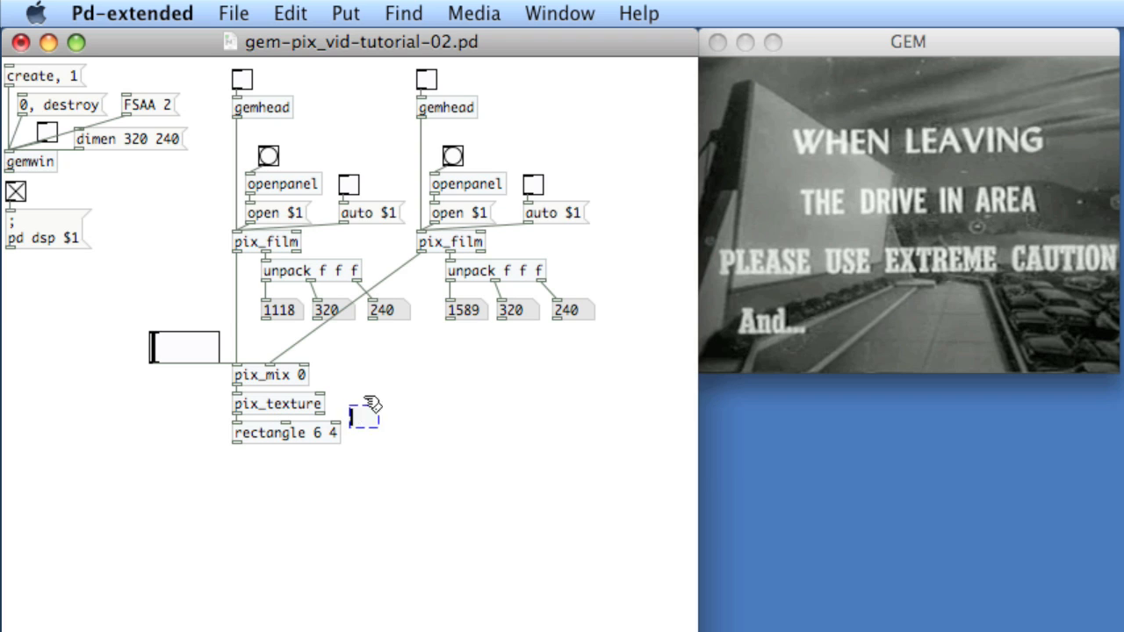
Create a pix_gain object and move it into line below pix_mix
type("pix_")
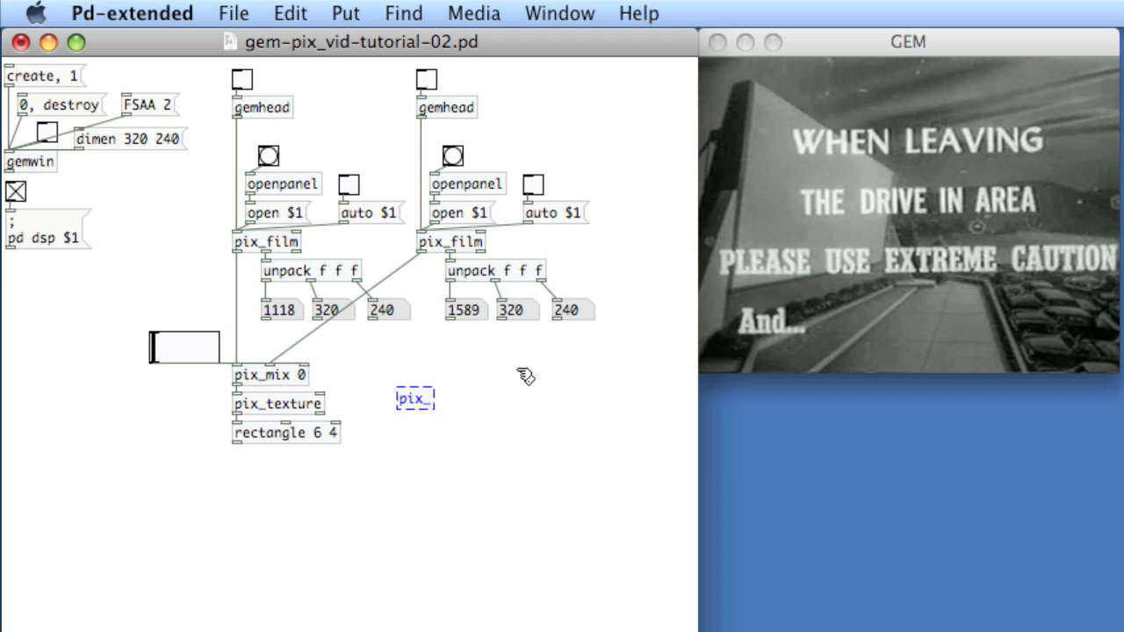
type("gain")
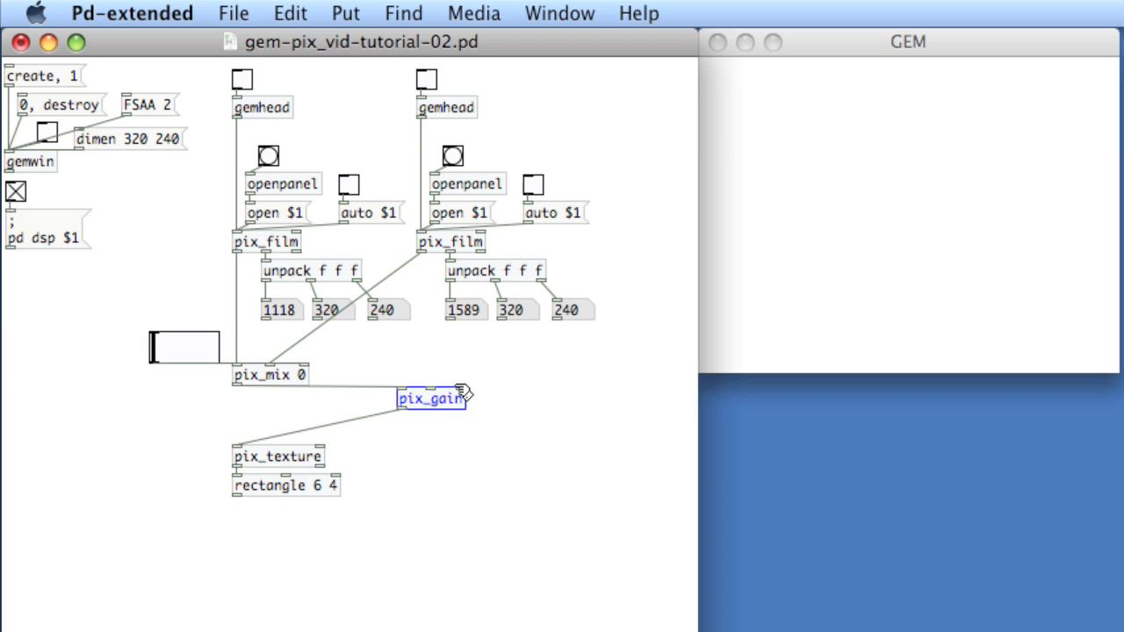
left_click_drag(430, 398, 299, 411)
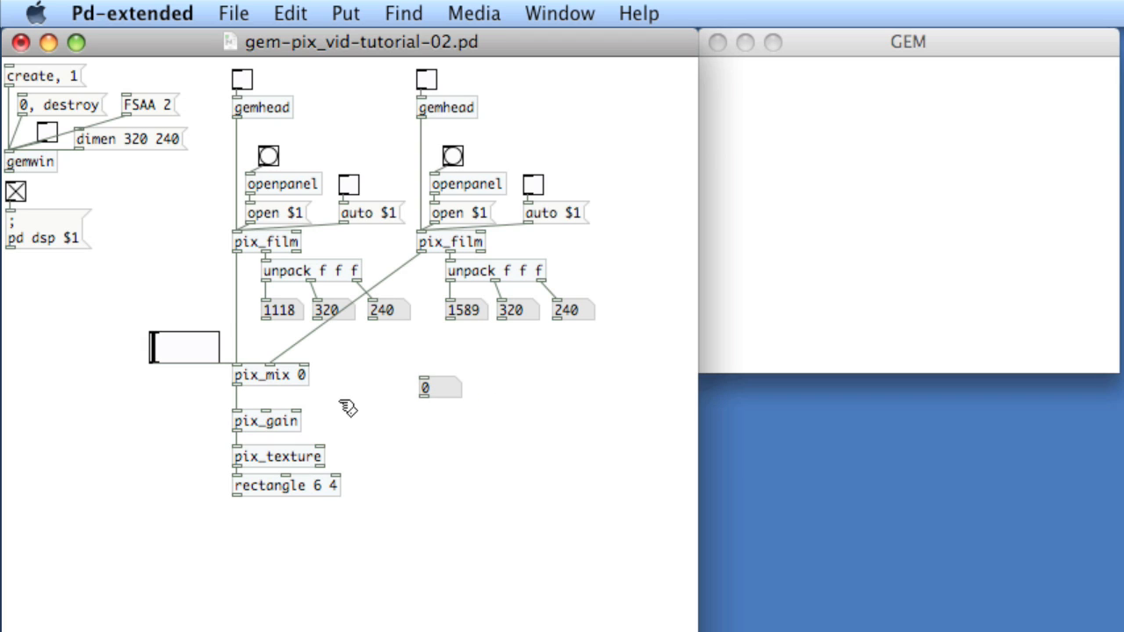
Wire the number box into pix_gain's gain inlet and park it beside pix_mix
left_click_drag(424, 397, 279, 415)
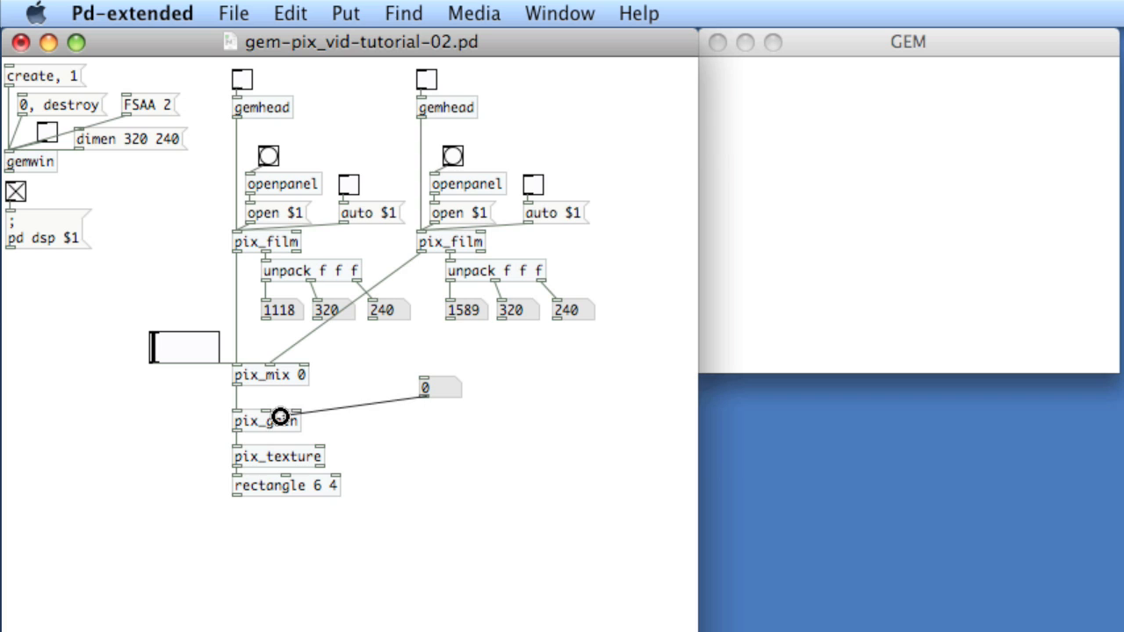
left_click(434, 389)
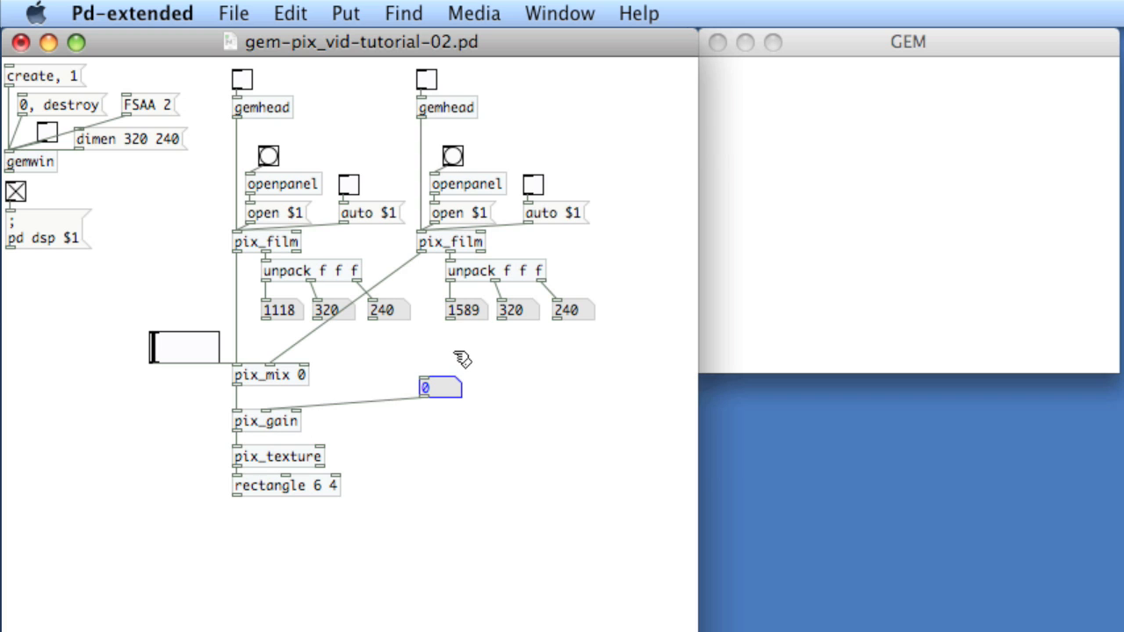
left_click_drag(440, 387, 361, 374)
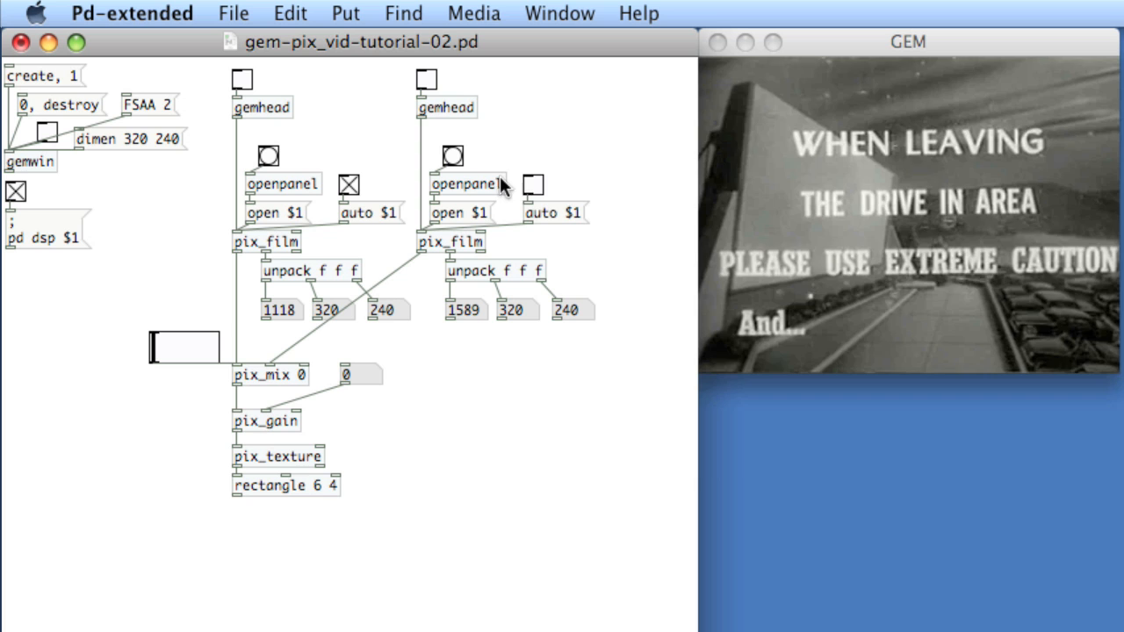
mouse_move(375, 349)
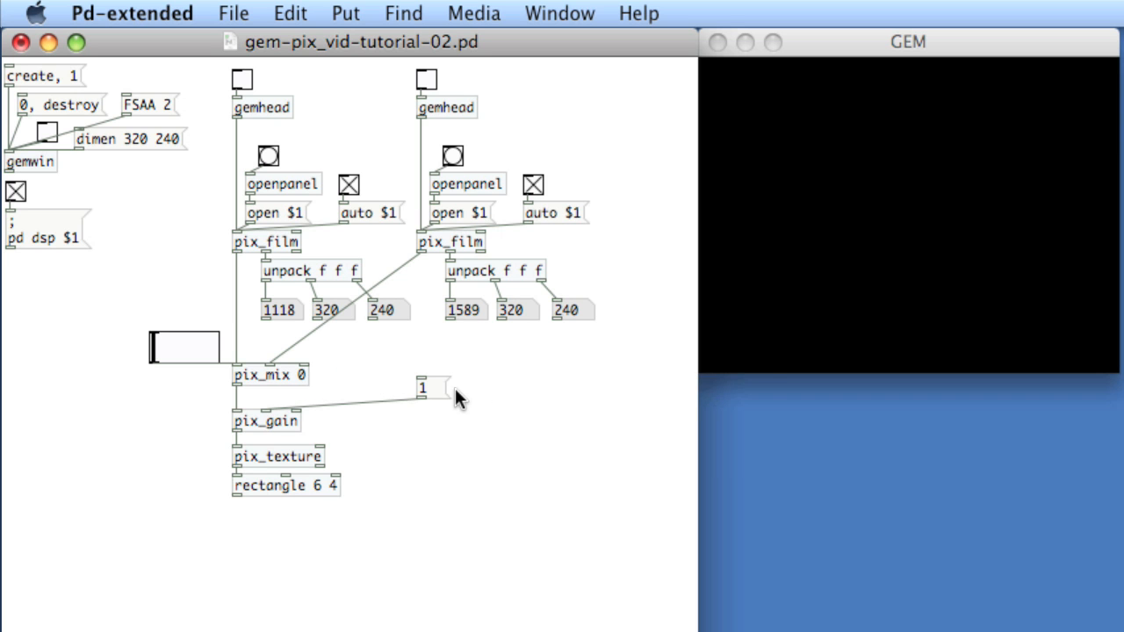
Reposition the gain number box (value 1) next to pix_mix
left_click(422, 389)
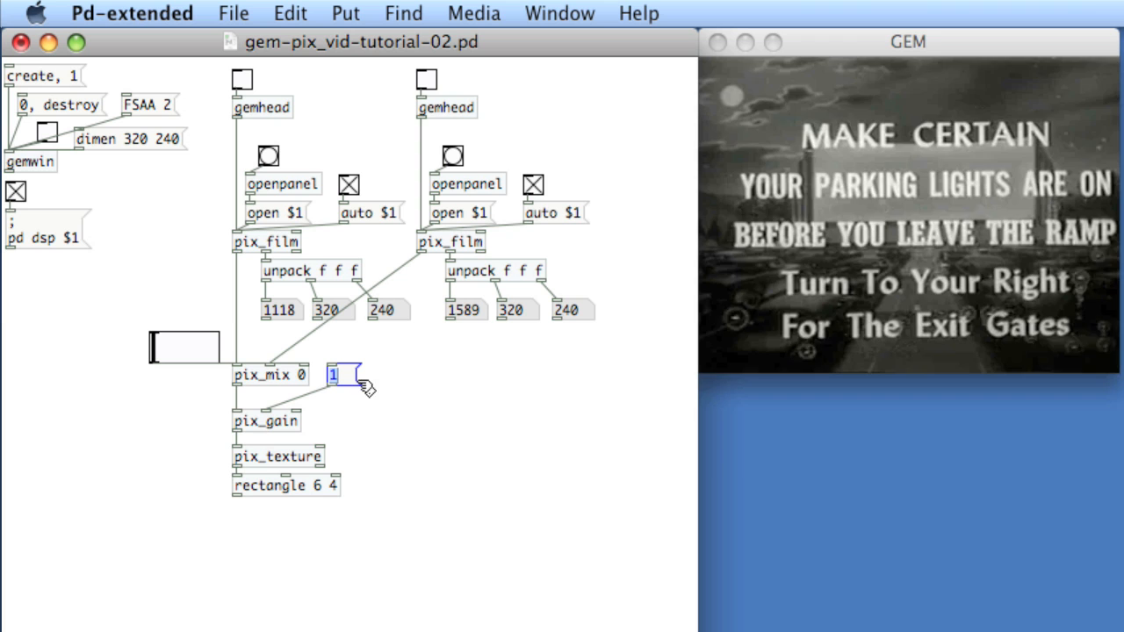
mouse_move(396, 402)
type("bondo 3")
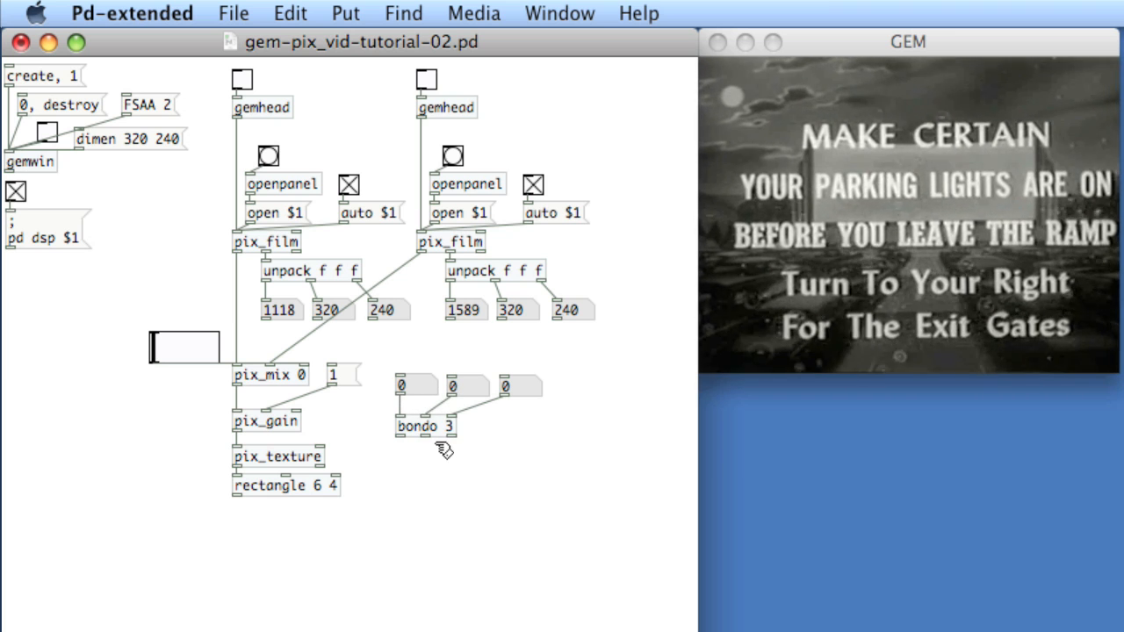
Add a pack f f f object below bondo 3
left_click(444, 456)
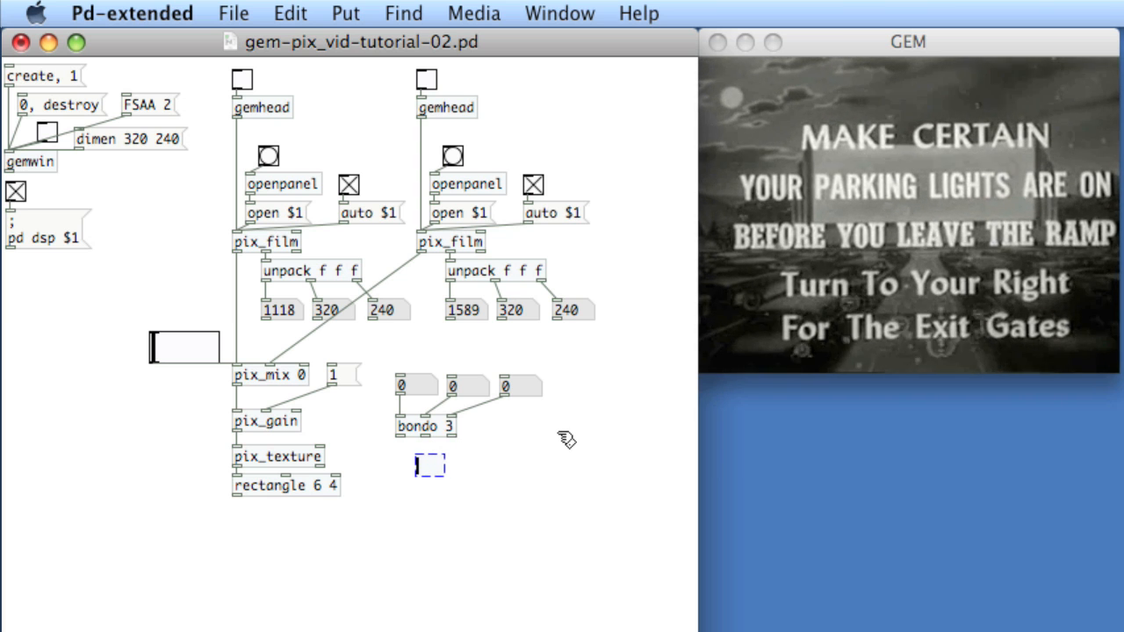
type("pack f f f")
type("R")
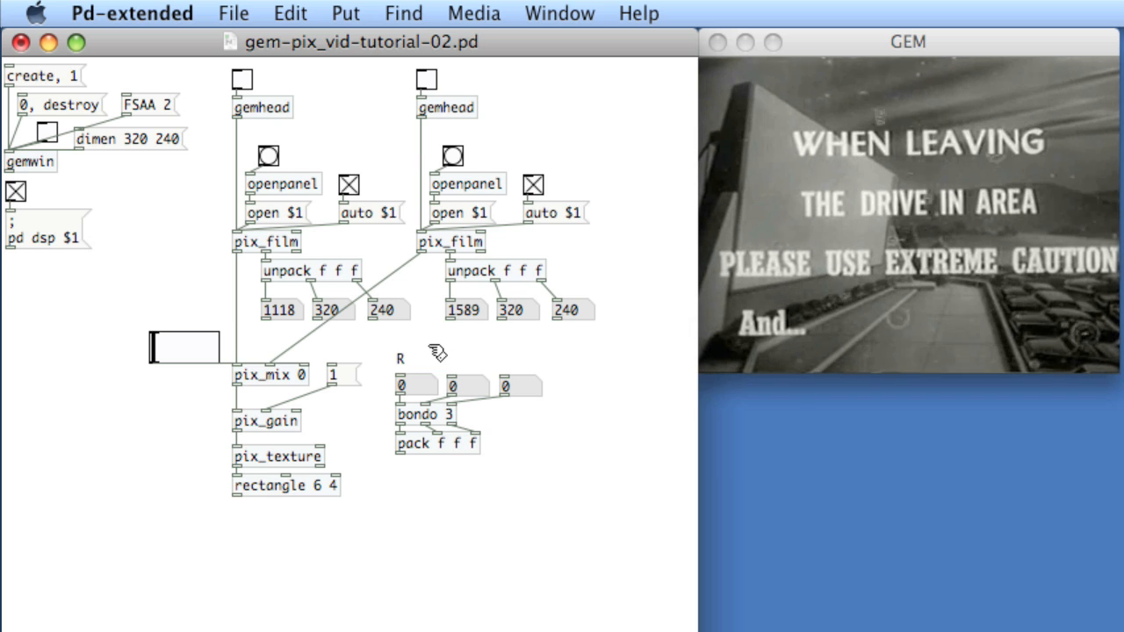
Add the G comment label above the second colour number box
left_click(475, 360)
type("G")
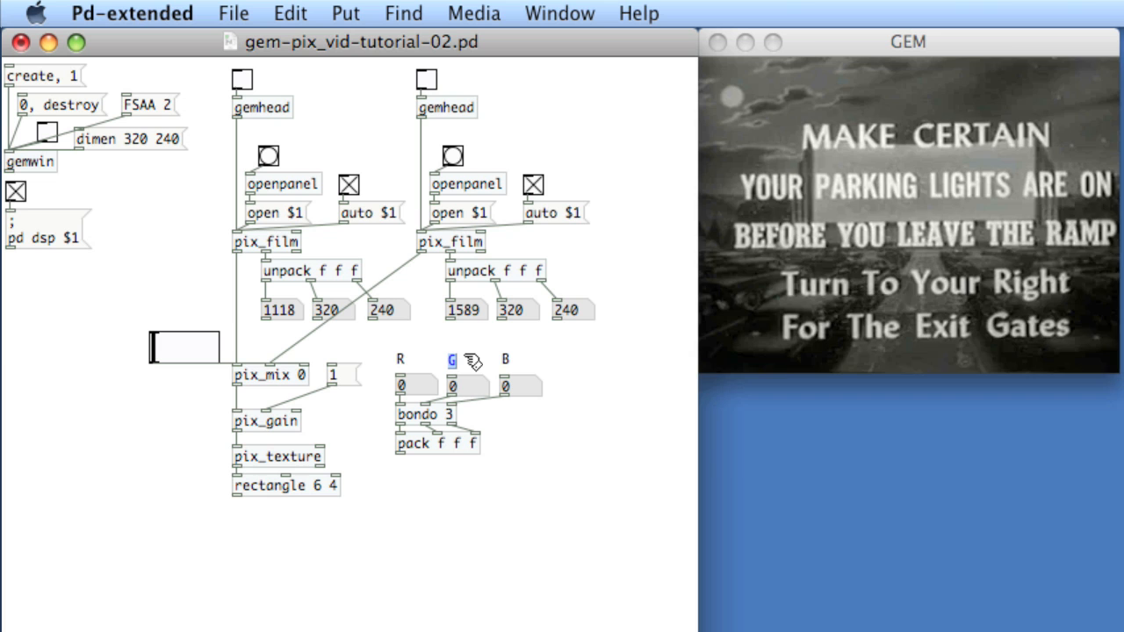
mouse_move(606, 367)
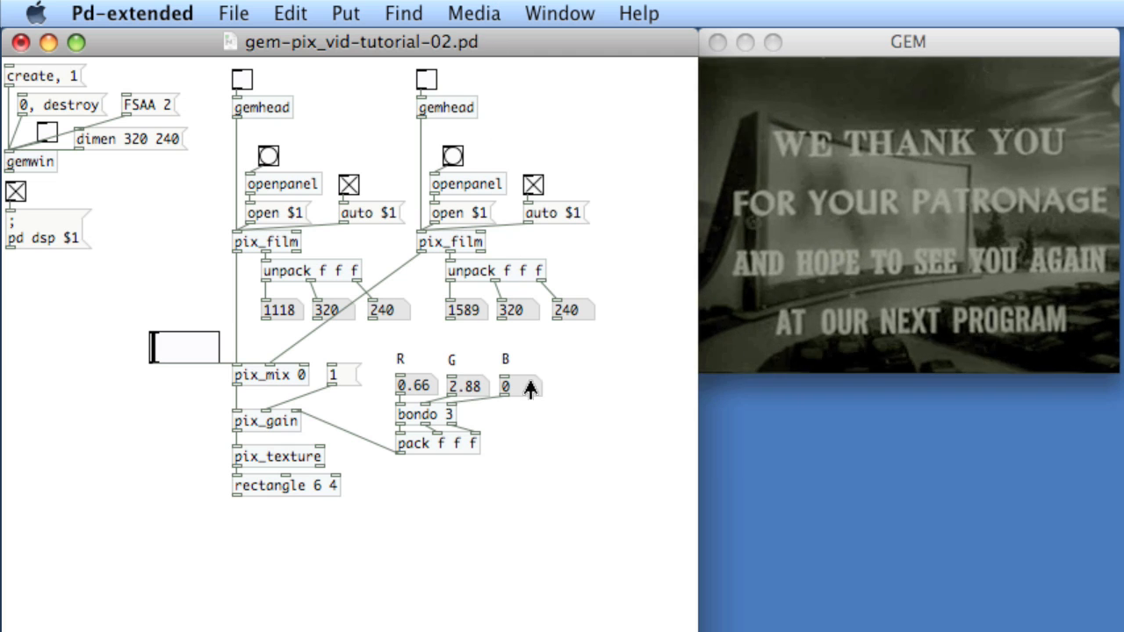
Drag the B number box to try a different blue channel value
left_click_drag(514, 386, 522, 390)
type("threshold")
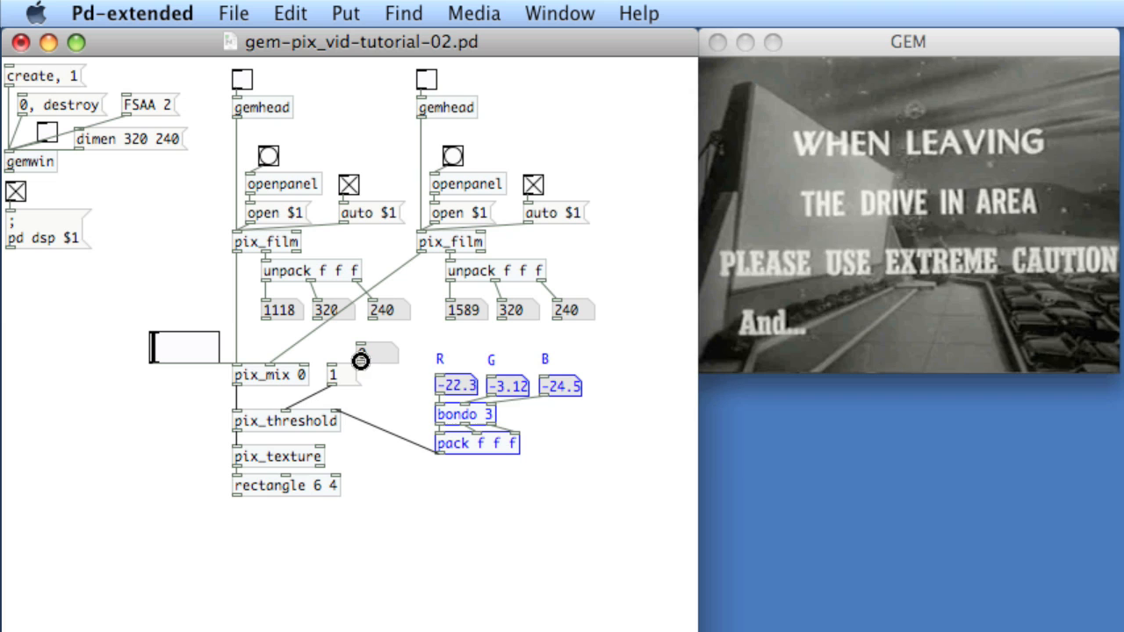
Place a second number box near the gain number to feed pix_threshold
left_click(363, 363)
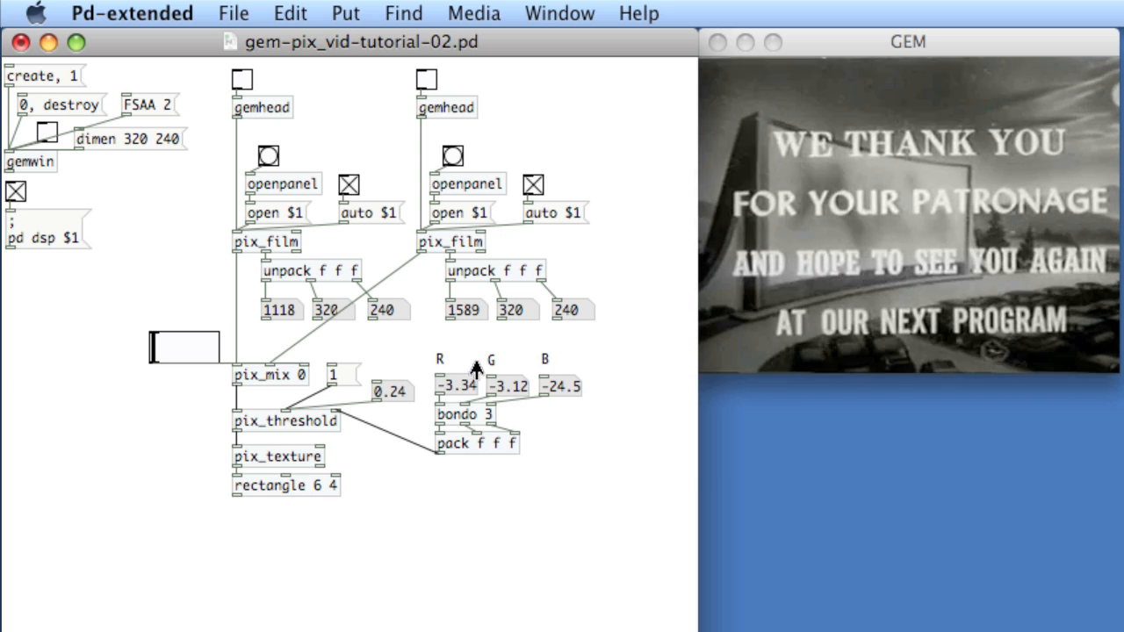
Raise the R number box to 1.66 until the GEM output turns black
left_click_drag(457, 387, 457, 364)
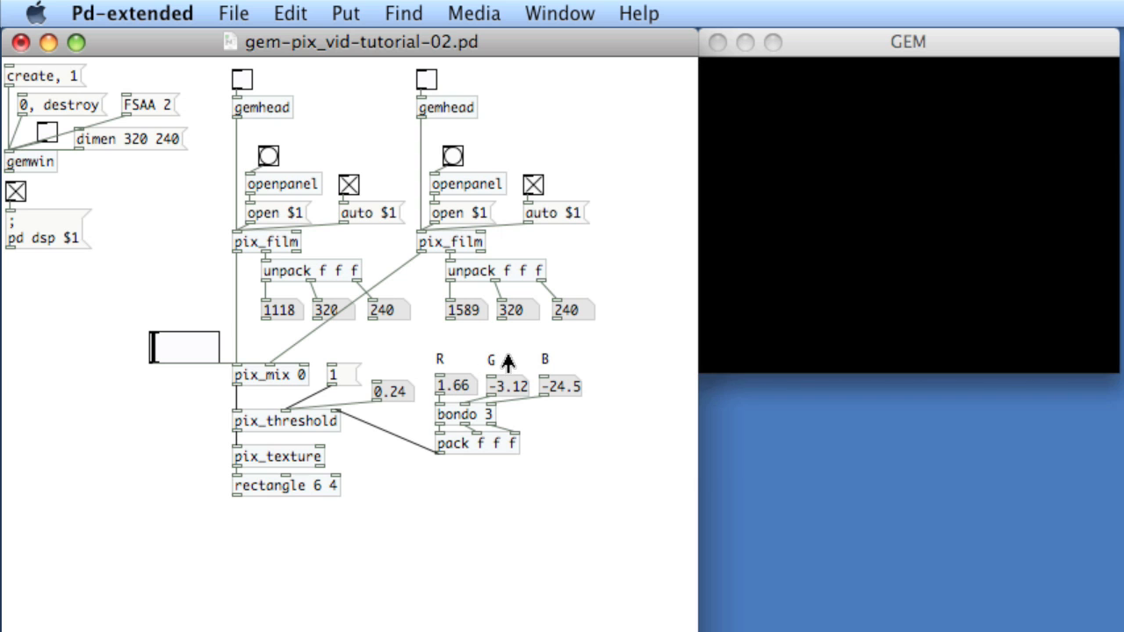